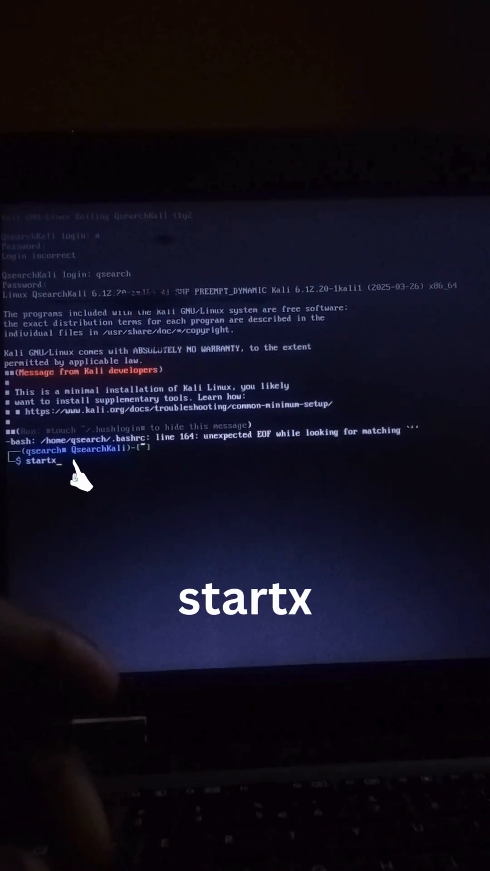
Run startx; the X server starts, fails and shuts down back to the prompt.
key("Return")
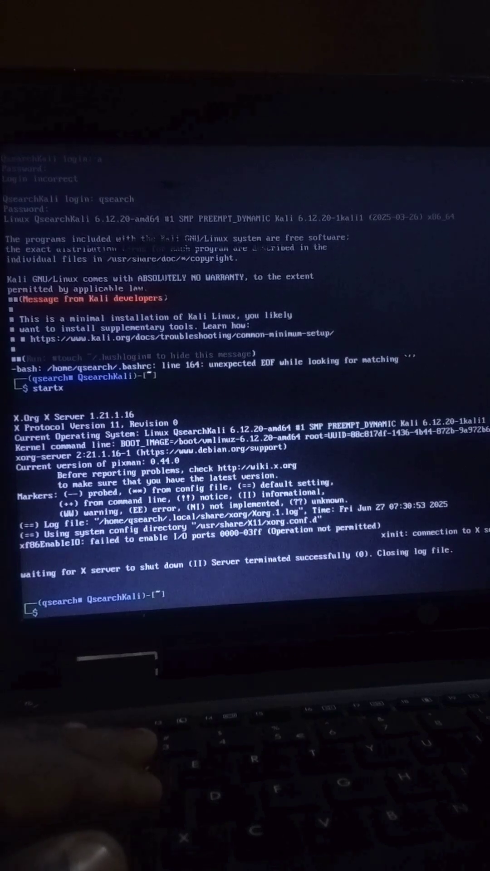
Run 'sudo systemctl restart lightdm' to restart the display manager as administrator.
type("su")
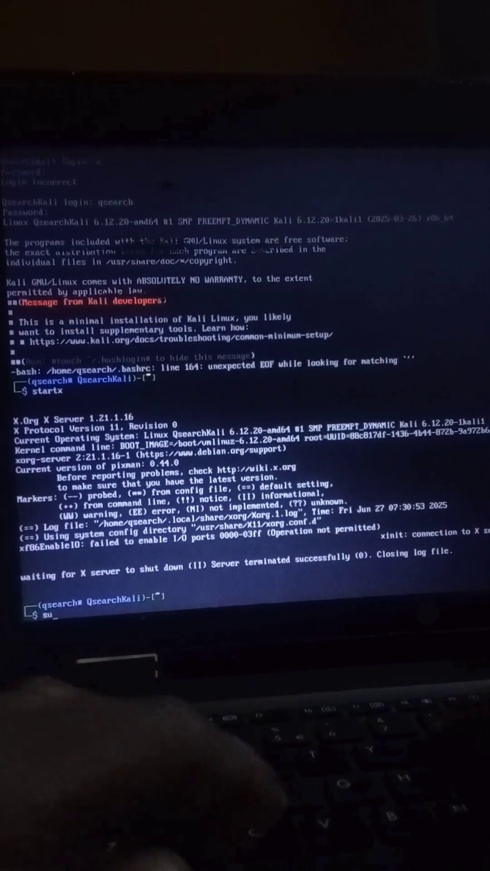
type("sudo systemct")
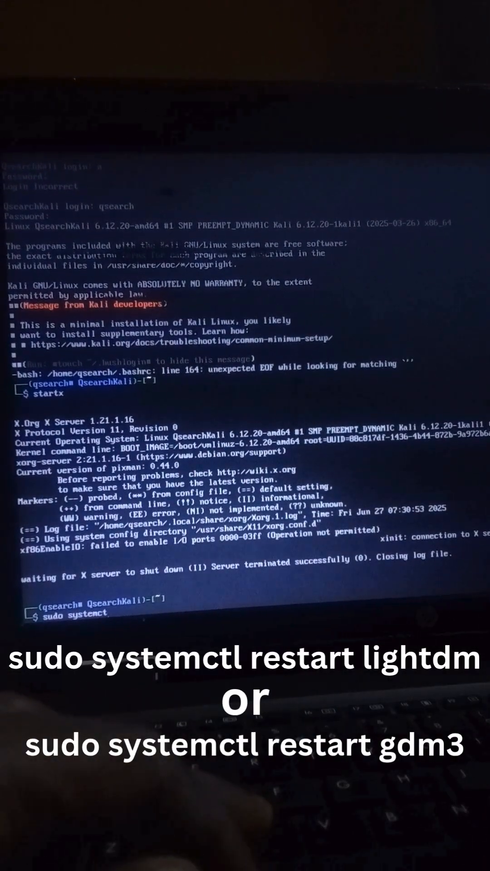
type("l res")
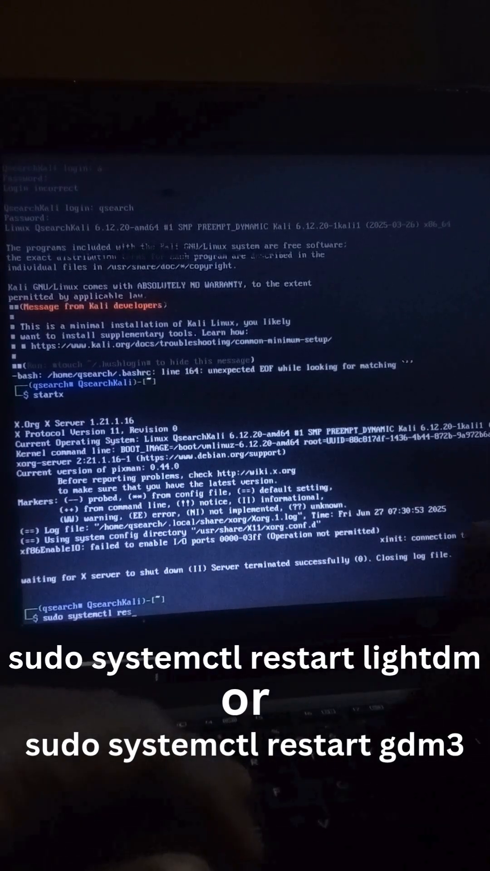
type("tart lightdm")
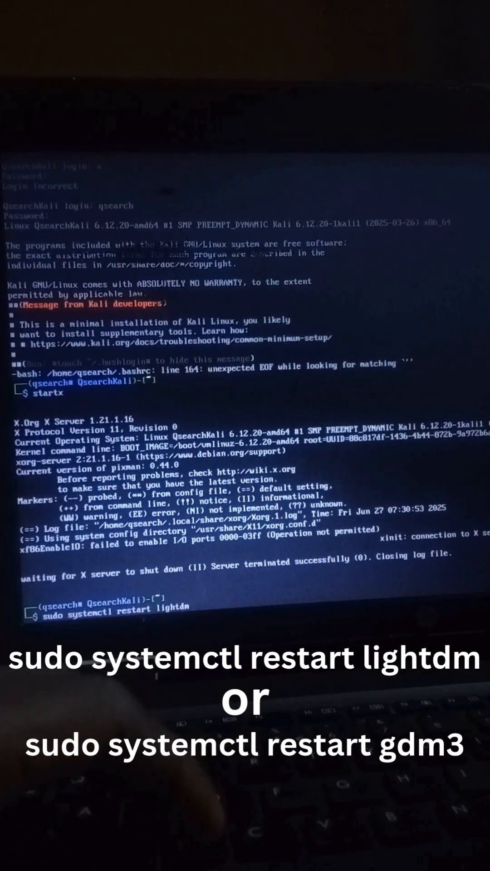
key("Return")
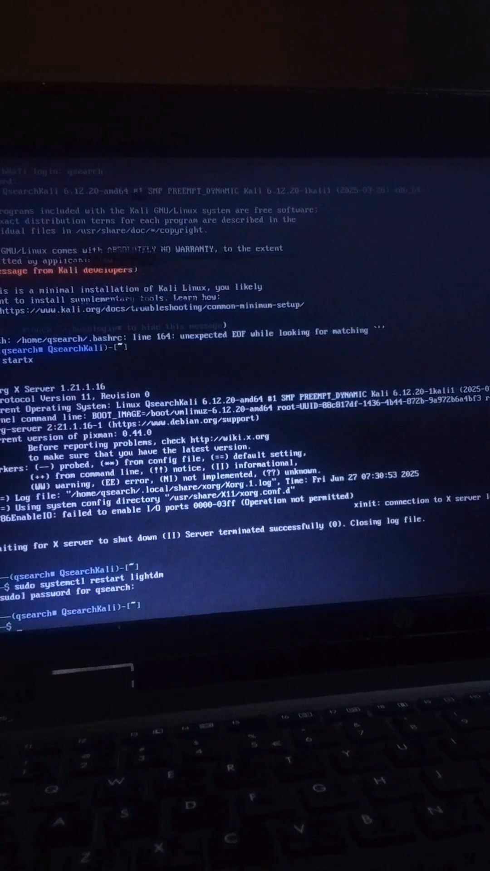
Run reboot so the machine restarts to the Kali graphical boot splash.
type("reboot")
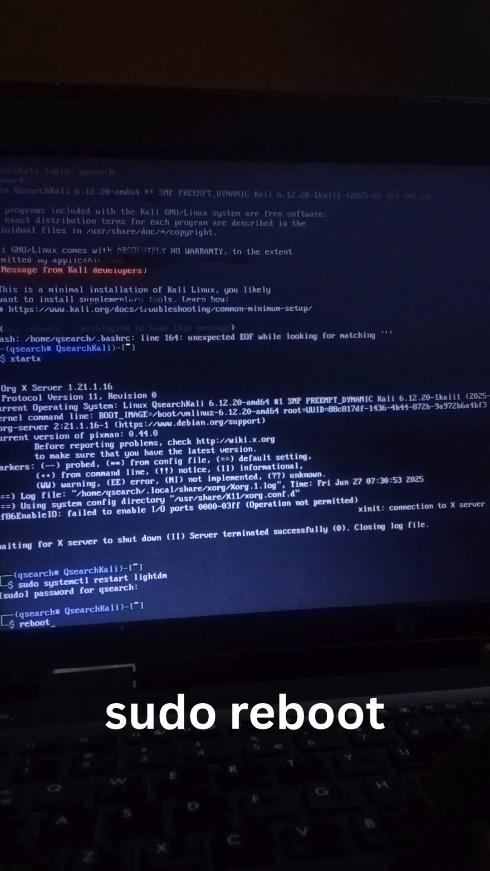
key("Return")
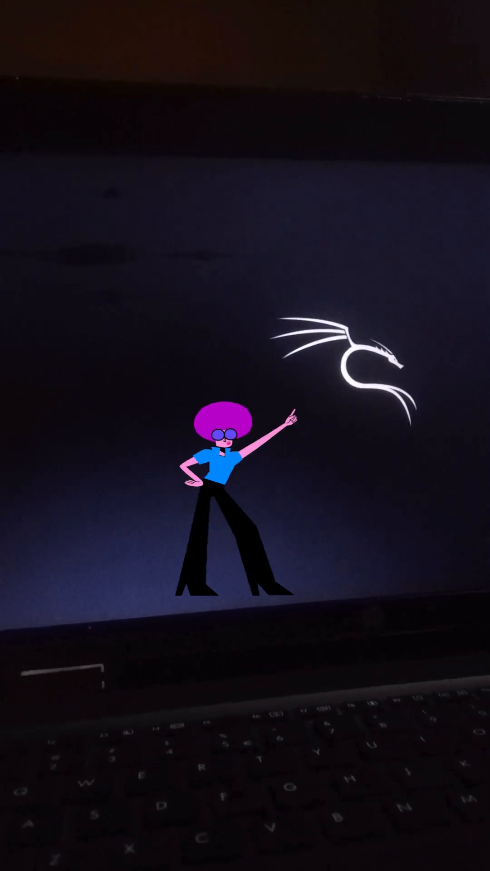